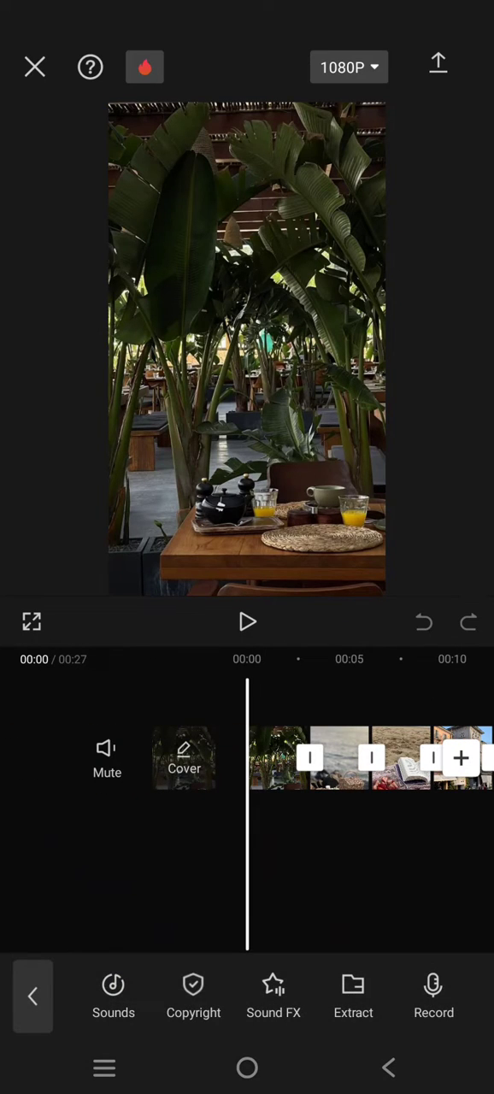
# Browse the Sounds library's new tracks and preview Happy Days.
pyautogui.click(113, 994)
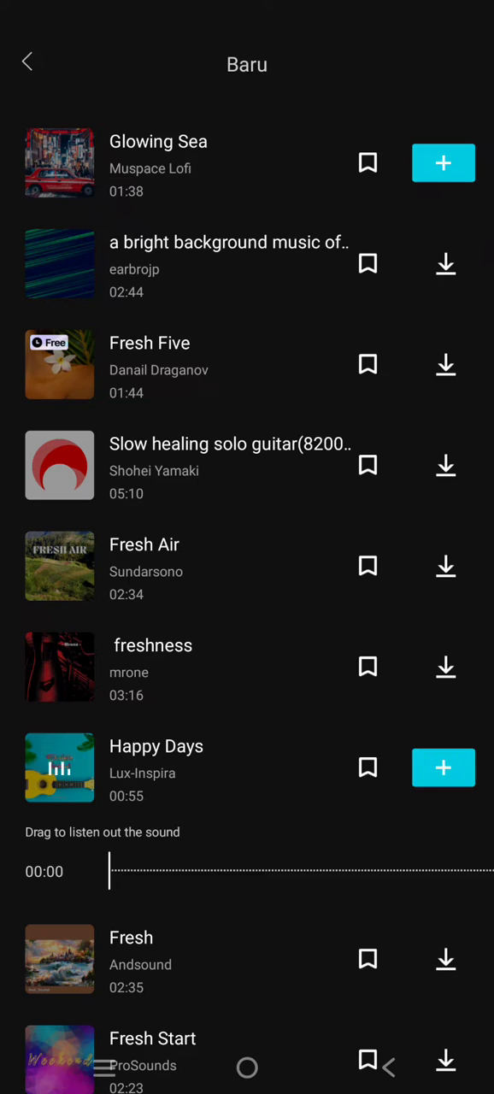
# Add Happy Days beneath the photo clips, extending the project to 55 seconds.
pyautogui.click(443, 767)
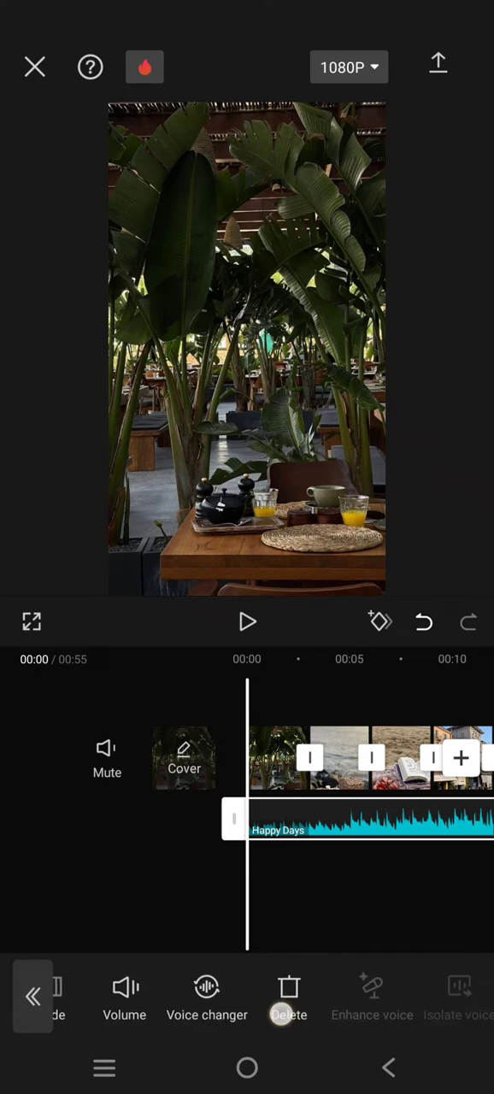
pyautogui.hscroll(-3)
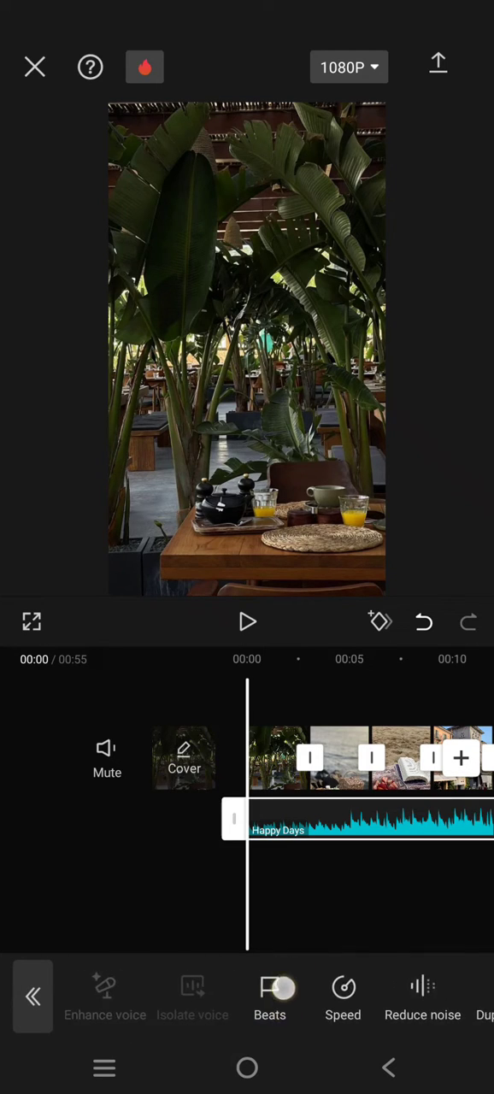
# Switch on auto-generated beat markers for the Happy Days track.
pyautogui.click(270, 995)
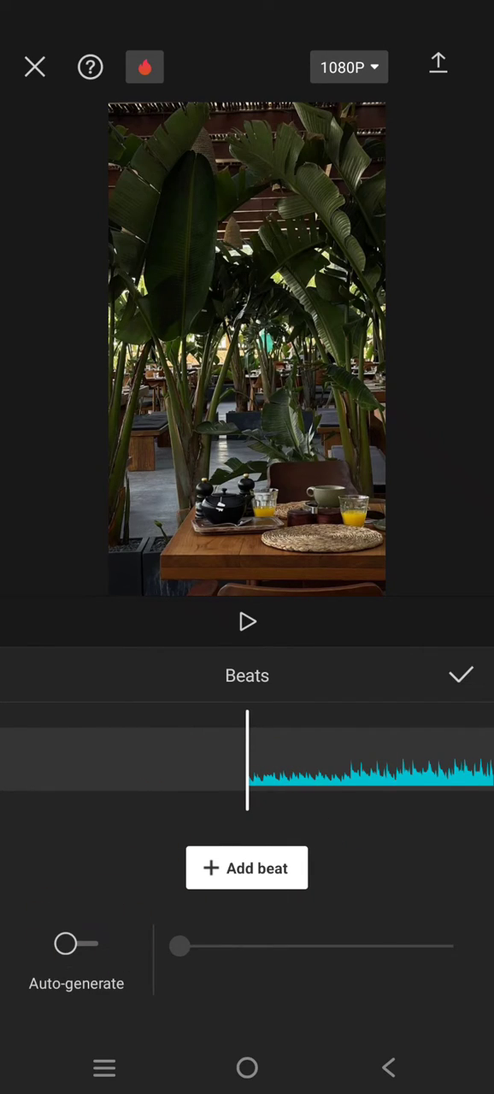
pyautogui.click(76, 943)
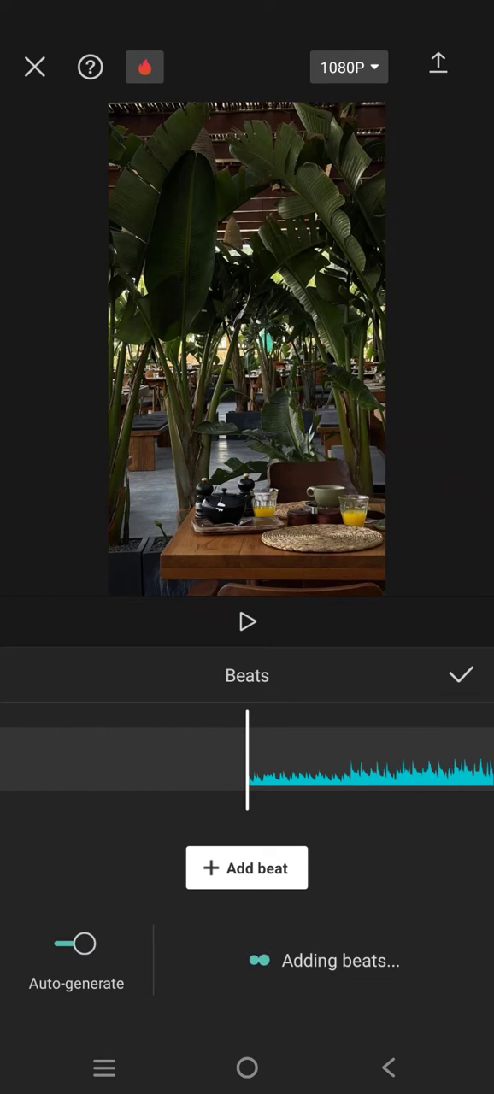
pyautogui.click(246, 868)
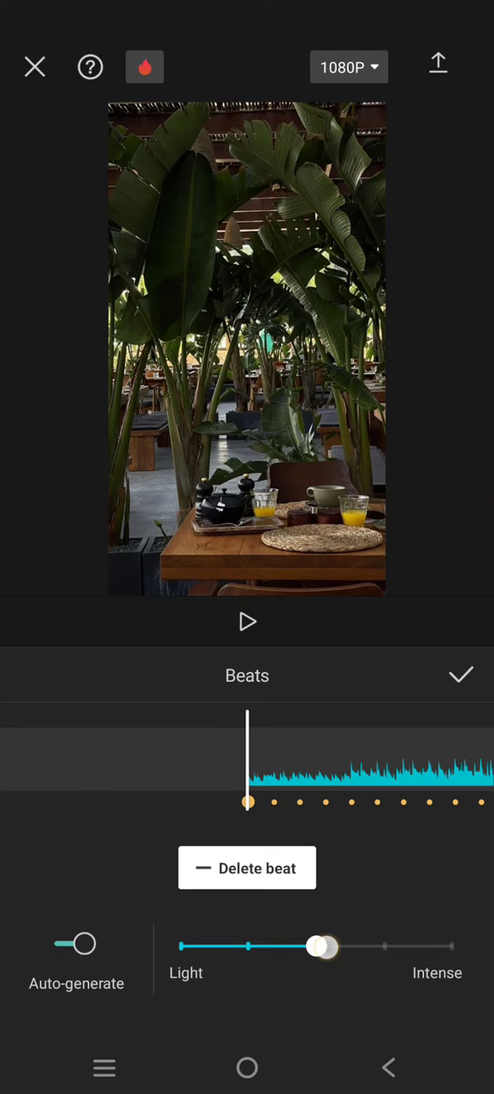
# Set beat intensity to Light, confirm the markers, and select the first photo clip.
pyautogui.moveTo(321, 947); pyautogui.dragTo(379, 947)
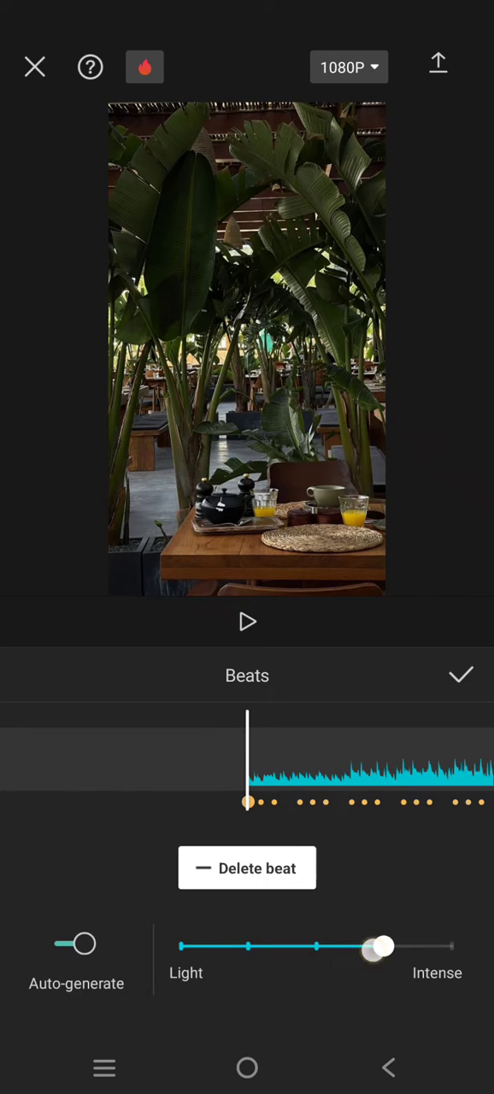
pyautogui.moveTo(380, 947); pyautogui.dragTo(246, 947)
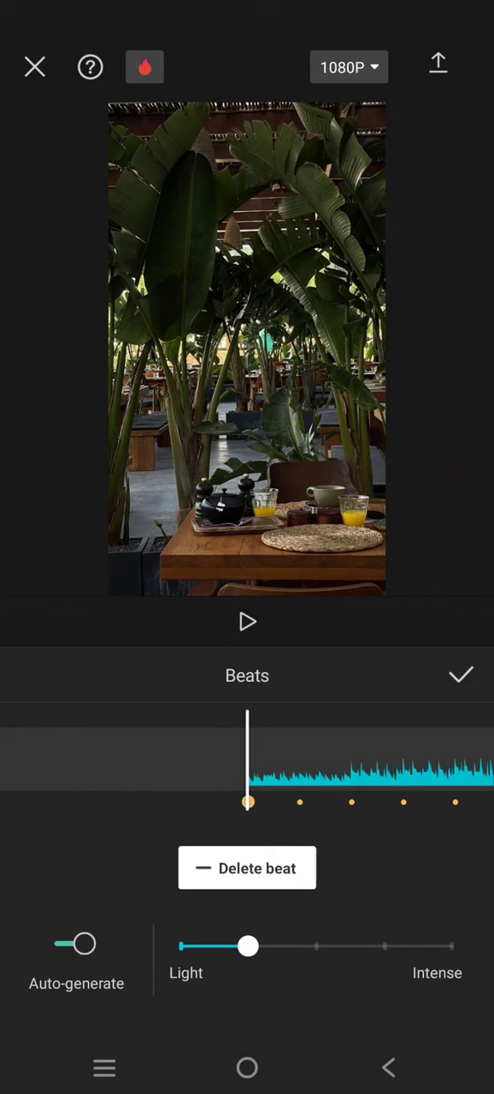
pyautogui.click(461, 675)
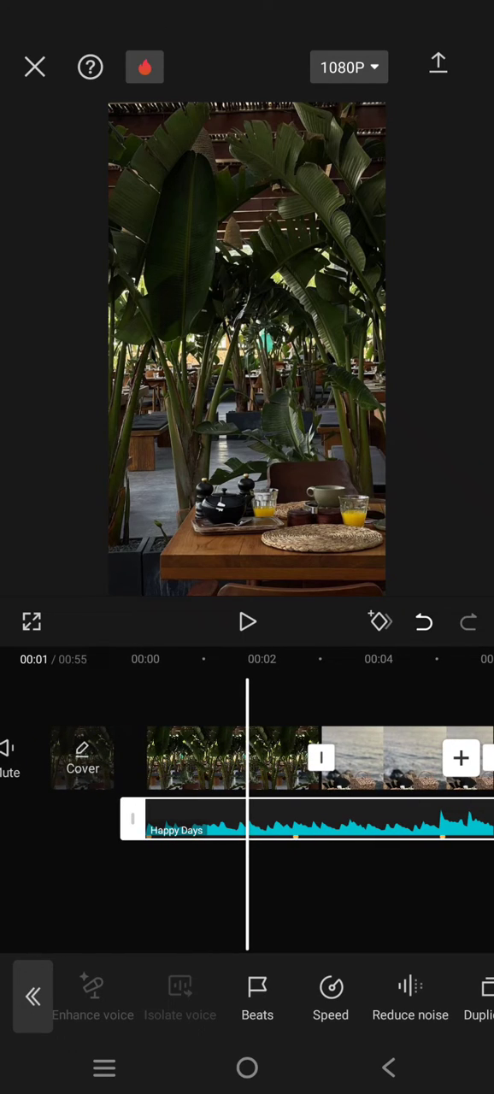
pyautogui.click(231, 758)
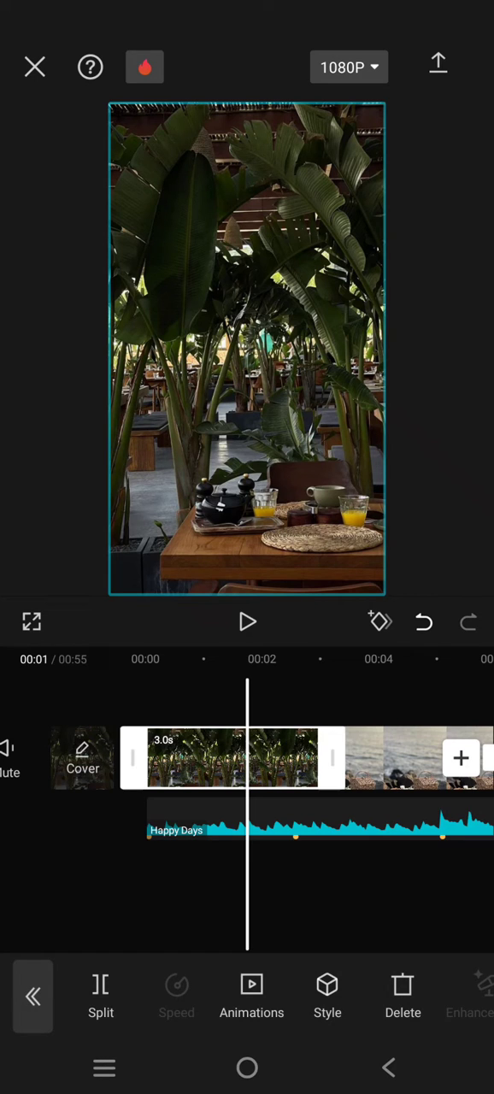